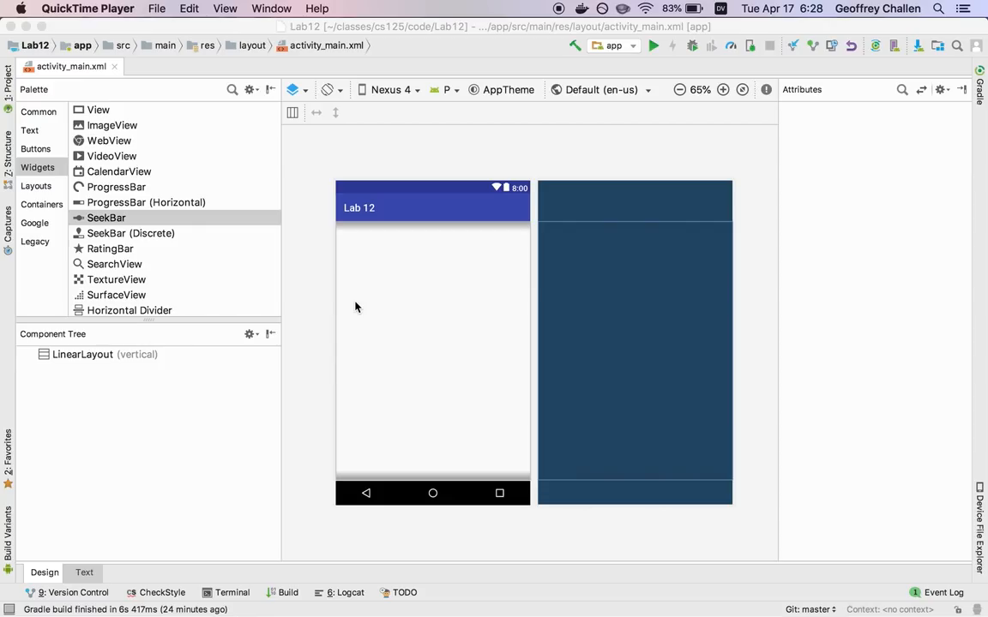
Select the root vertical LinearLayout in the Component Tree to show its attributes
click(104, 354)
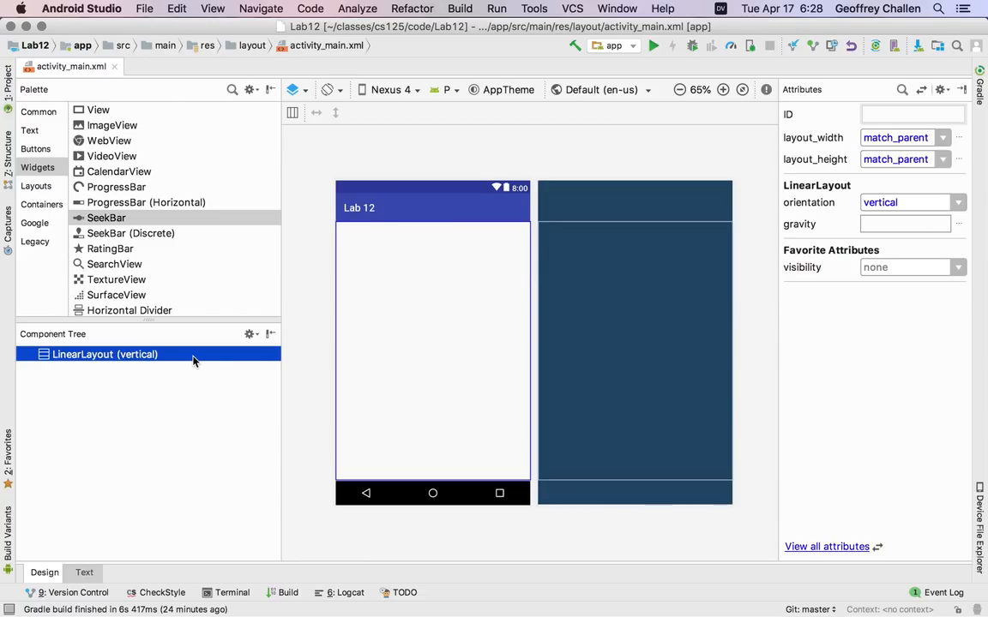
mouse_move(36, 149)
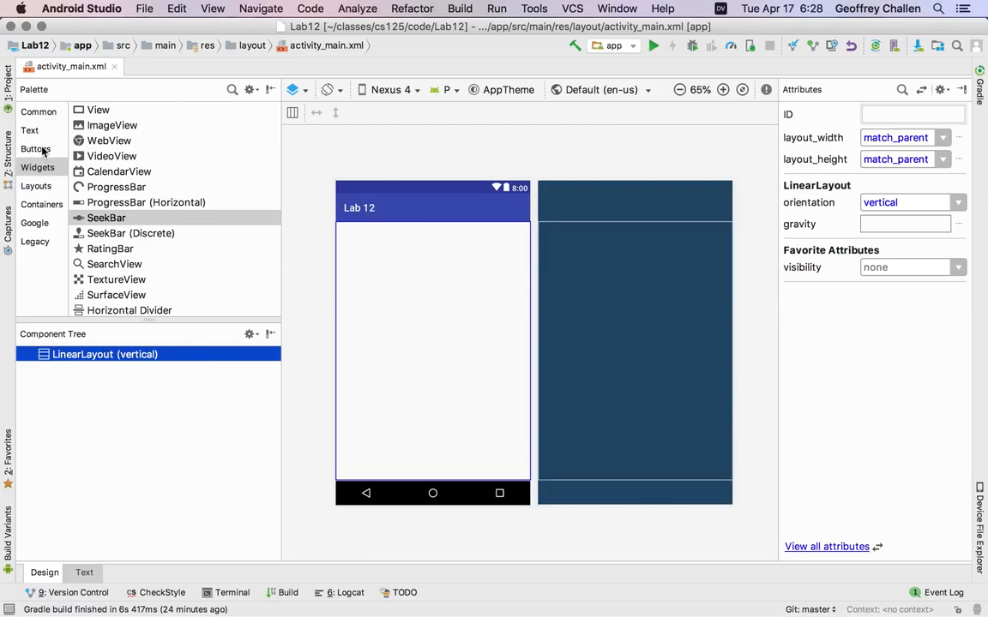
Drag a Button from the Buttons palette into the vertical LinearLayout
click(36, 149)
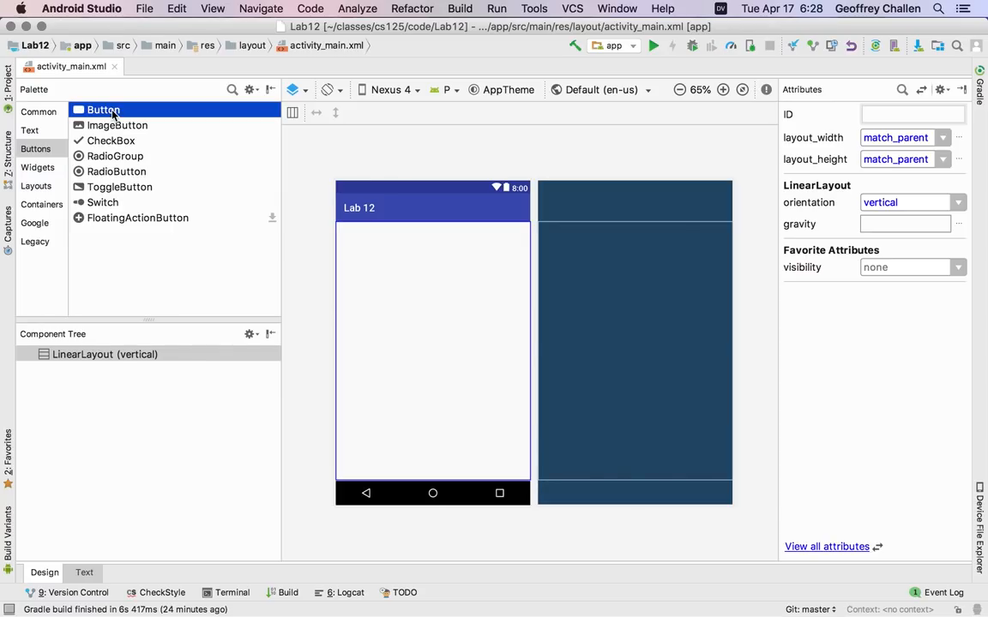
drag(103, 110, 432, 233)
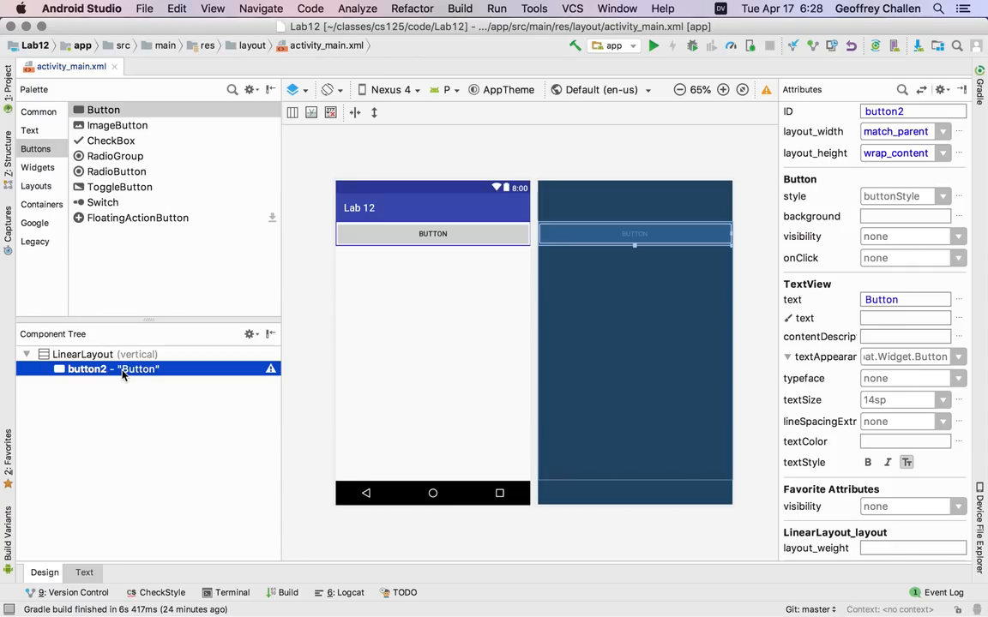
mouse_move(854, 212)
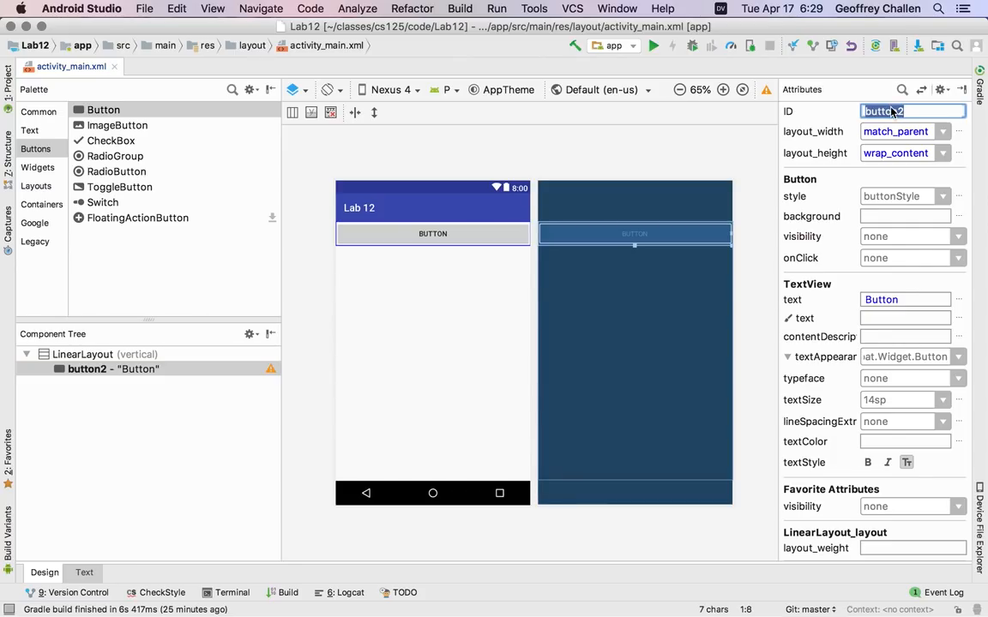
Set the button's ID to get_weather and its text to 'Update'
text(get_weather)
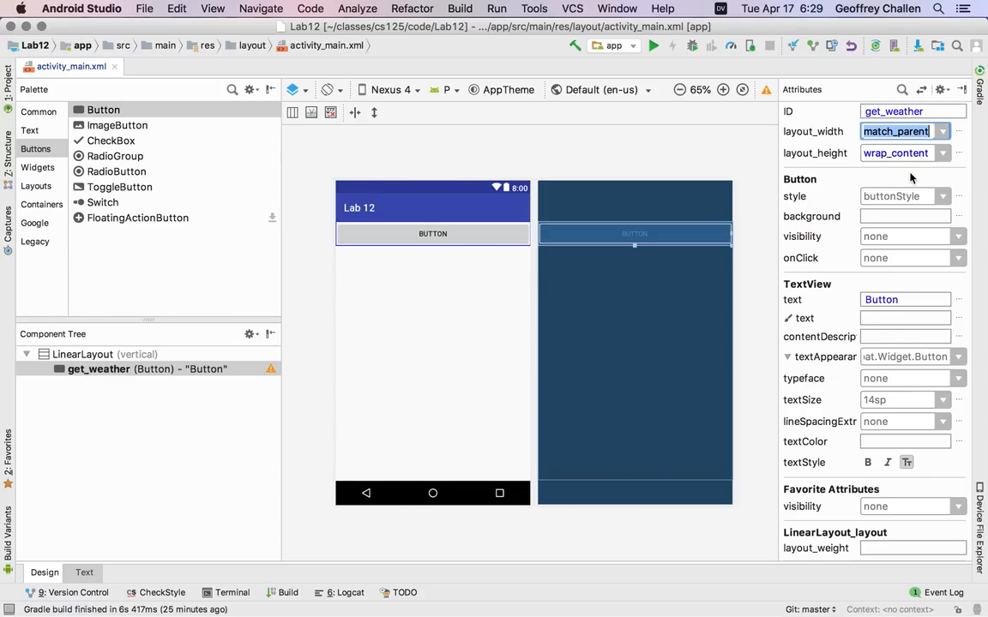
mouse_move(905, 170)
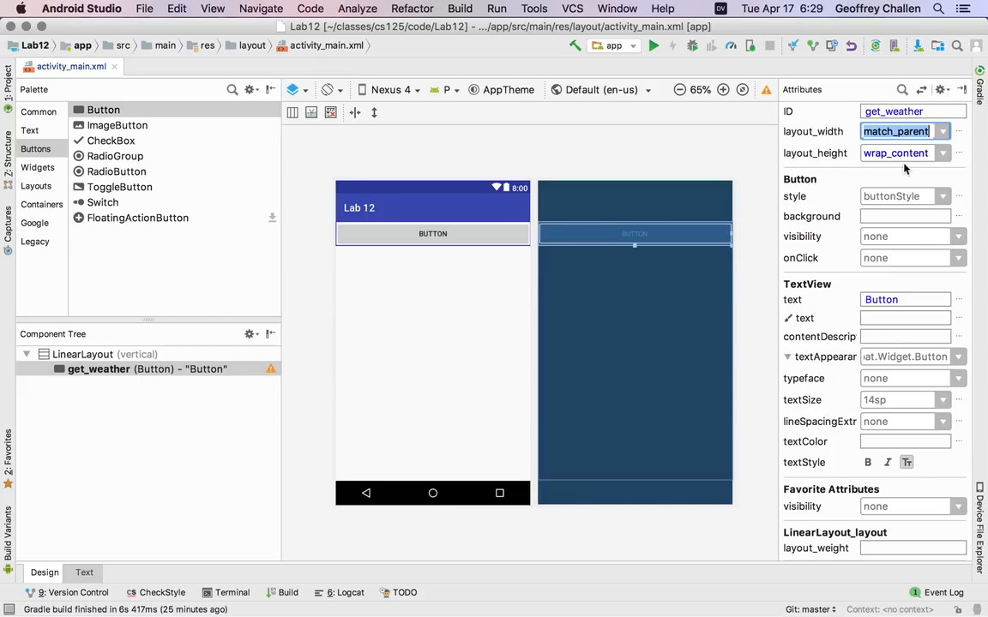
mouse_move(883, 302)
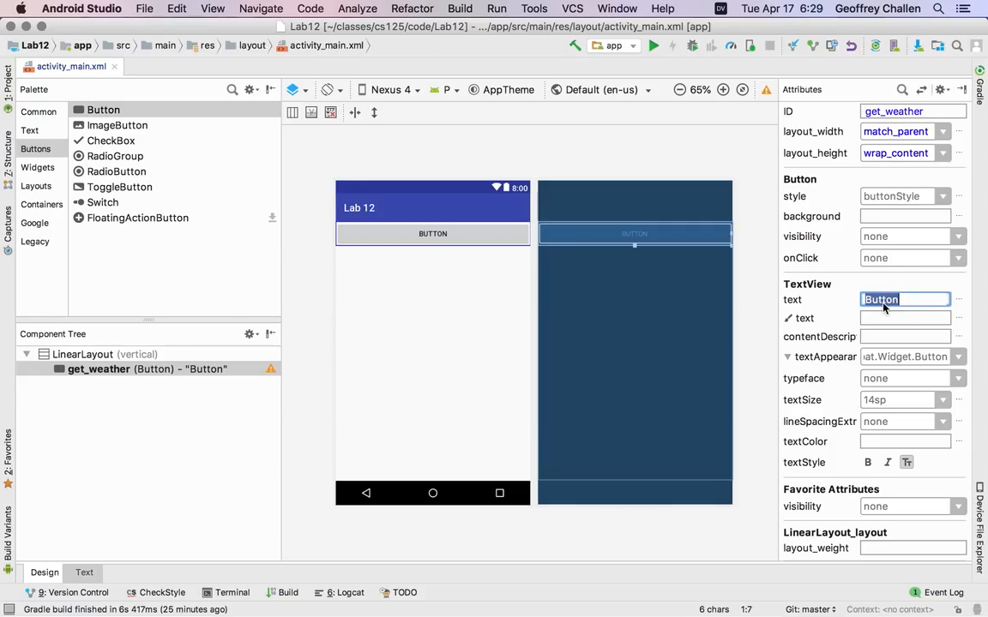
text(Update)
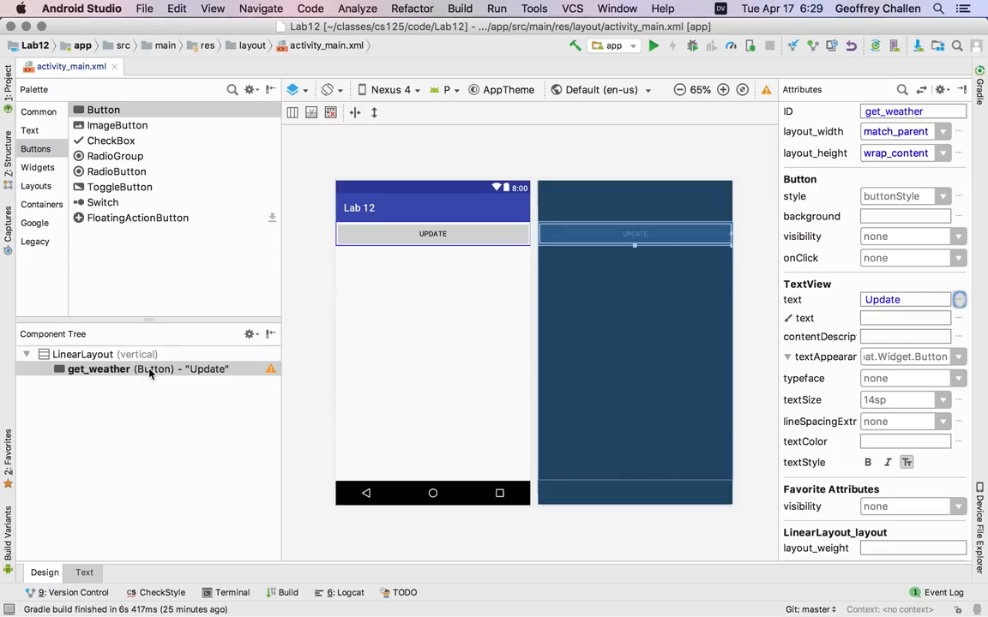
Tick center in the root LinearLayout's gravity flags
click(103, 354)
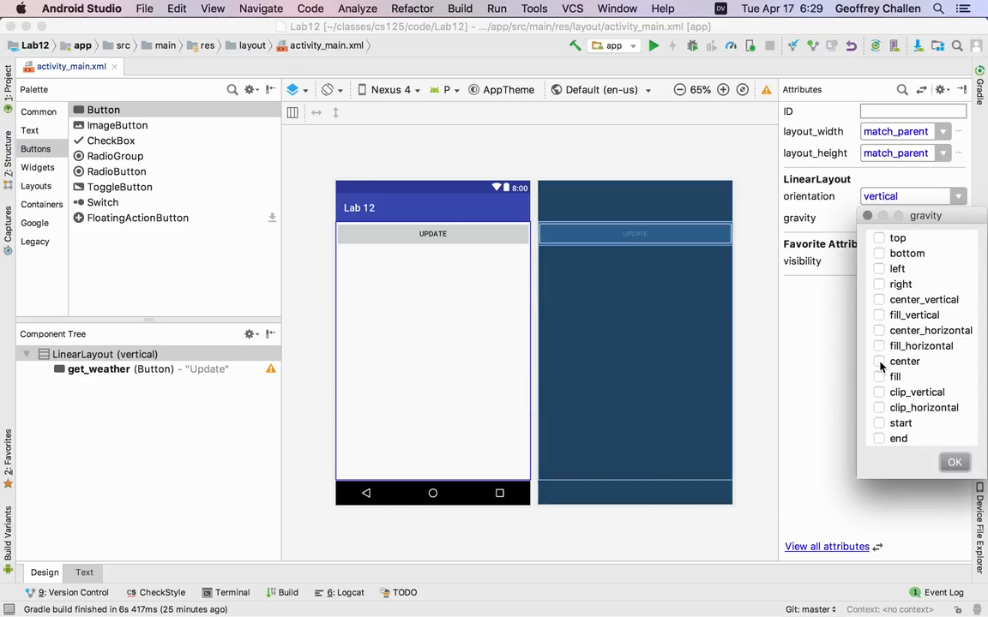
click(878, 361)
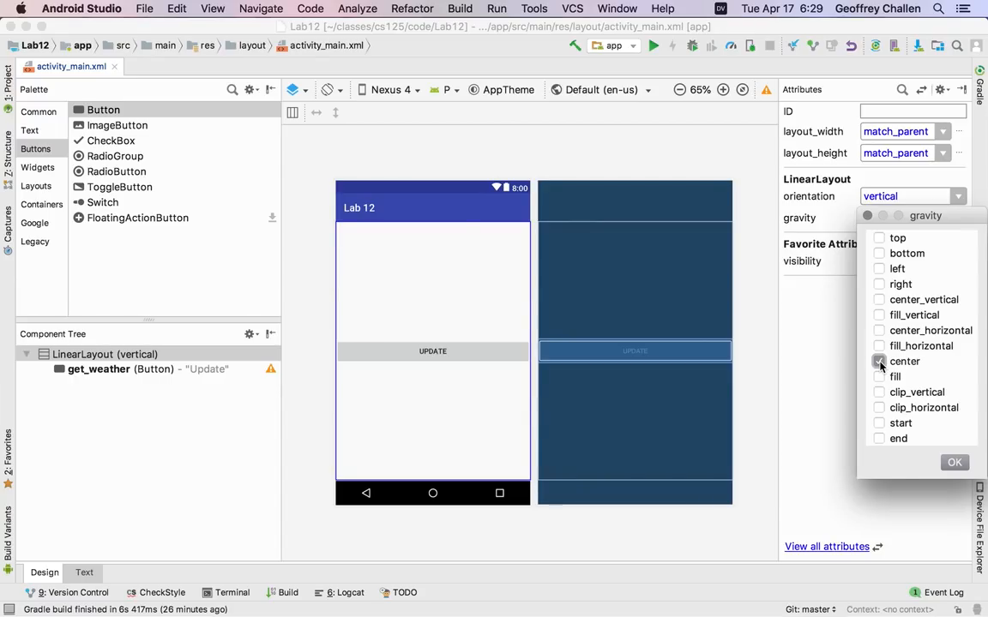
click(879, 361)
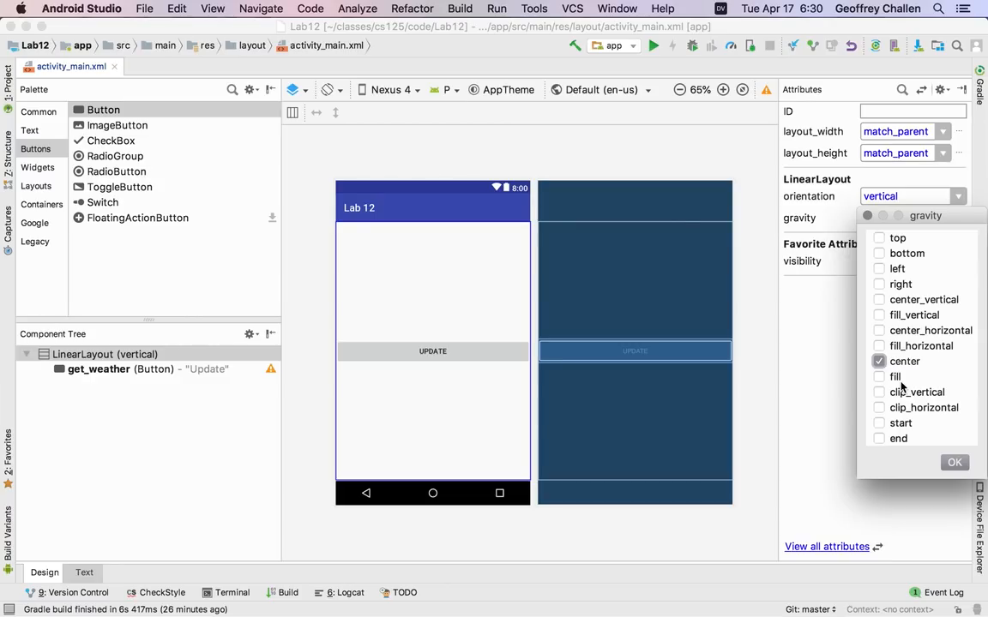
mouse_move(884, 290)
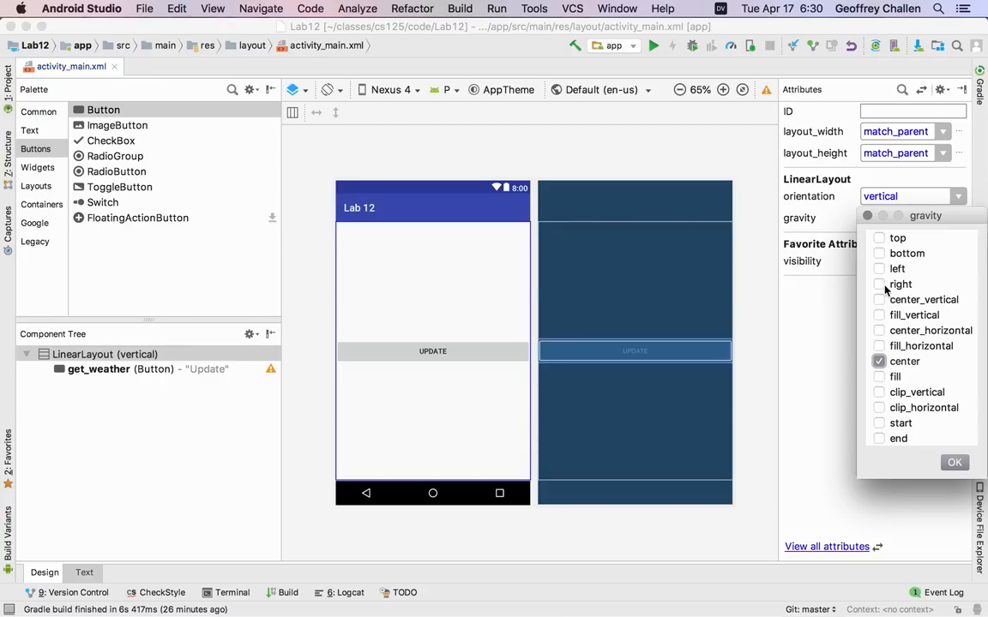
mouse_move(879, 242)
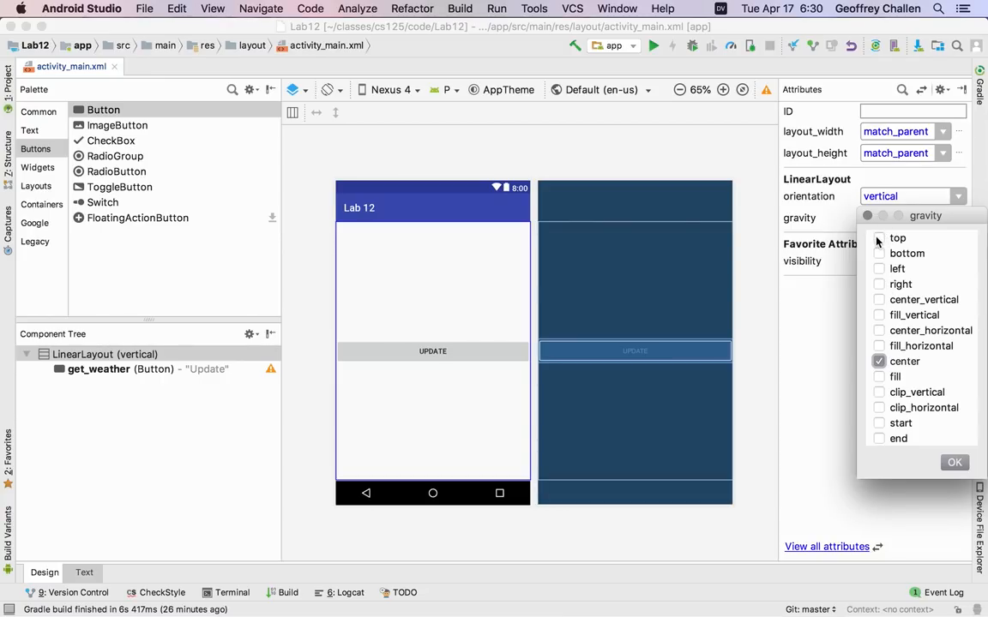
Try top, bottom and center gravity flags, then swap fill for center_horizontal
click(878, 238)
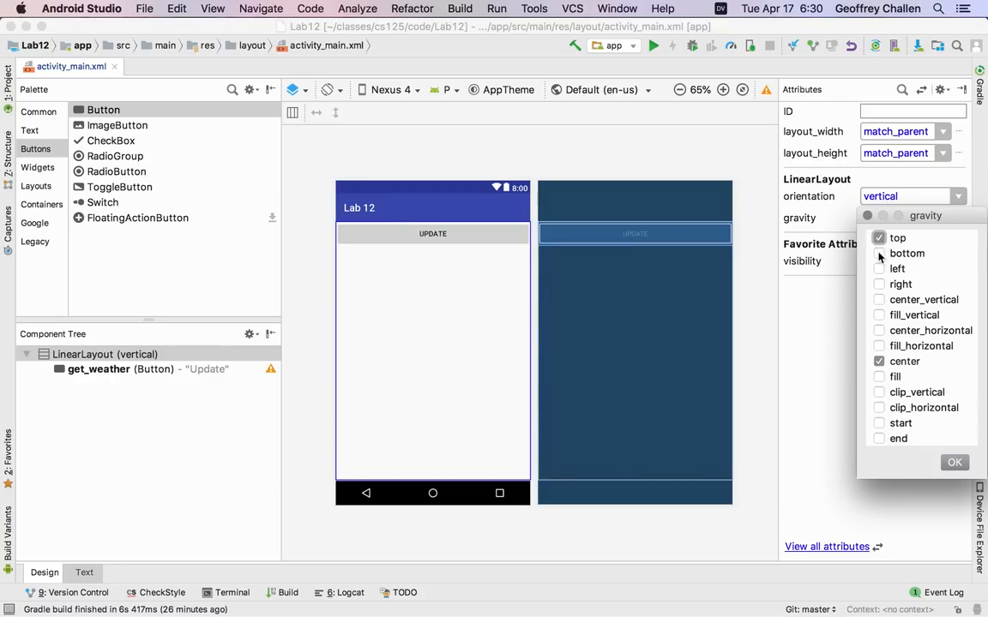
click(879, 253)
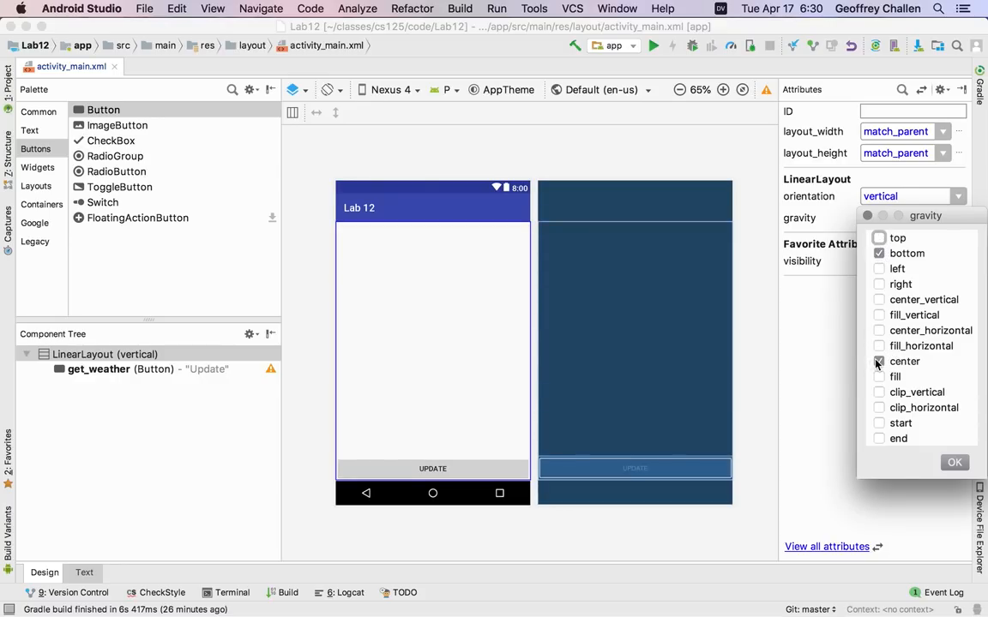
click(879, 361)
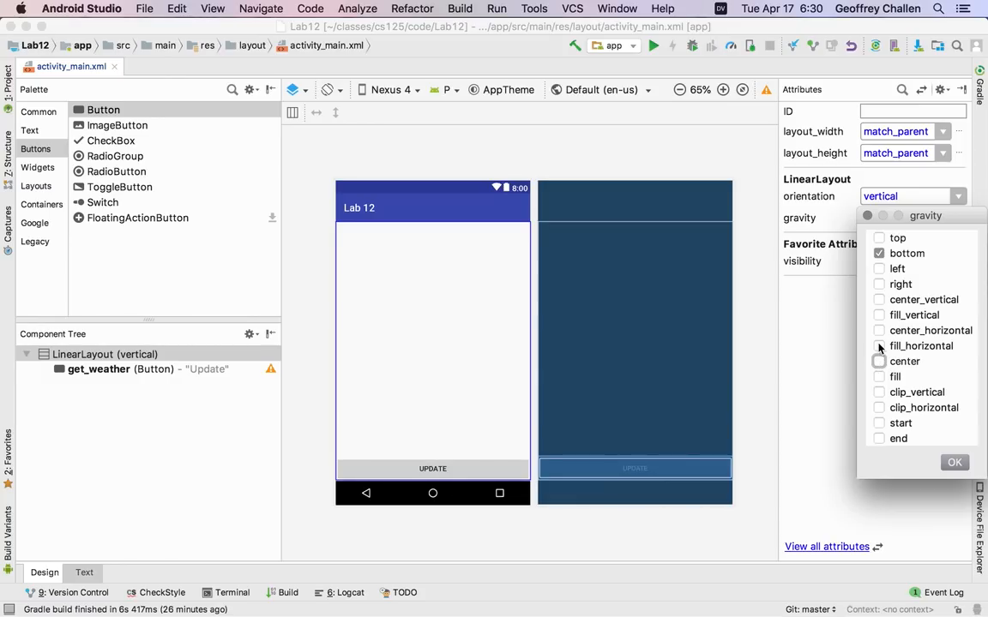
click(878, 361)
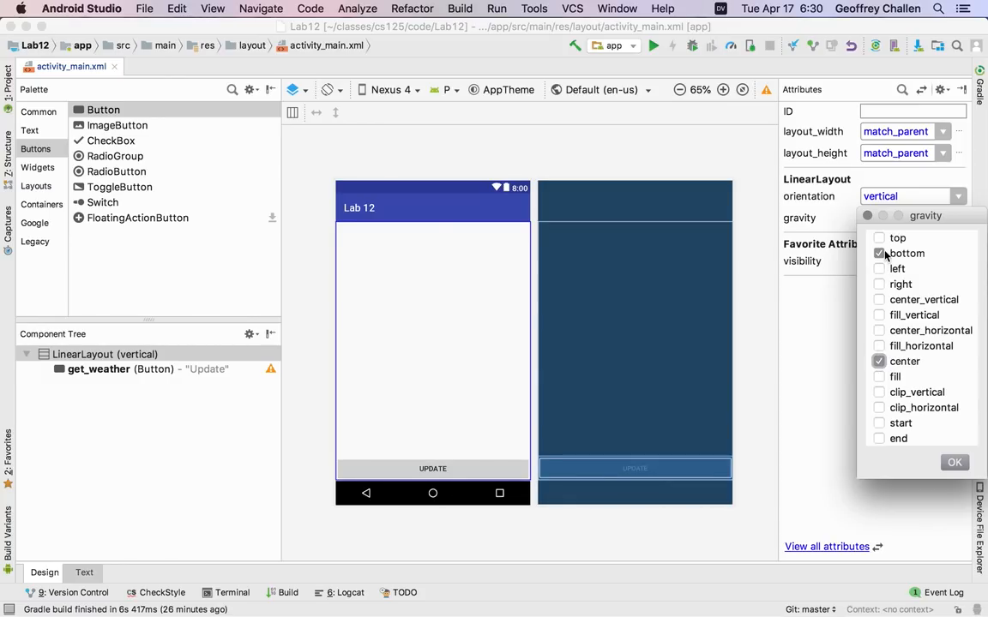
click(879, 253)
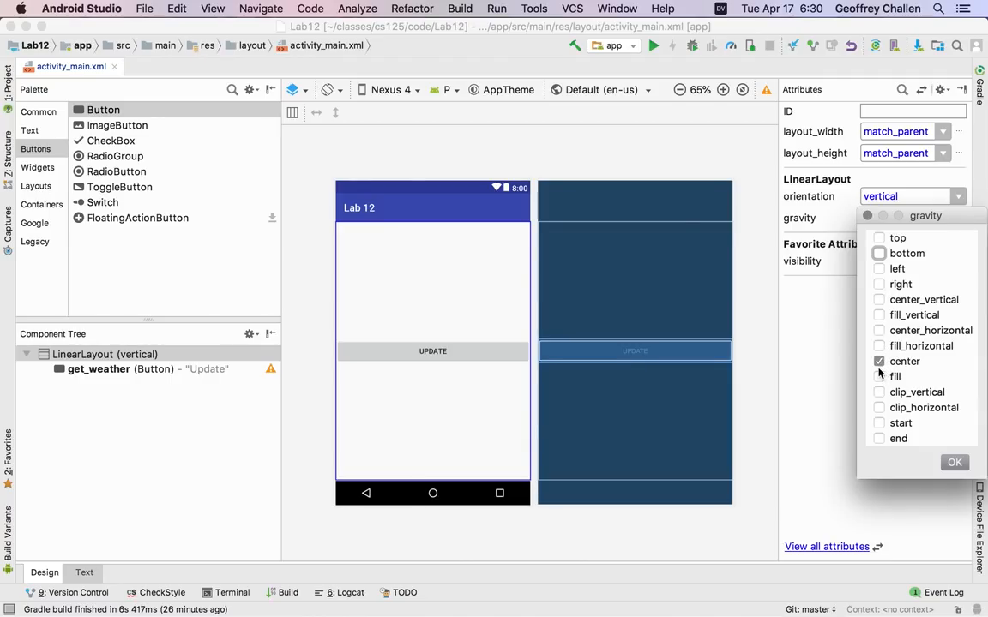
click(879, 361)
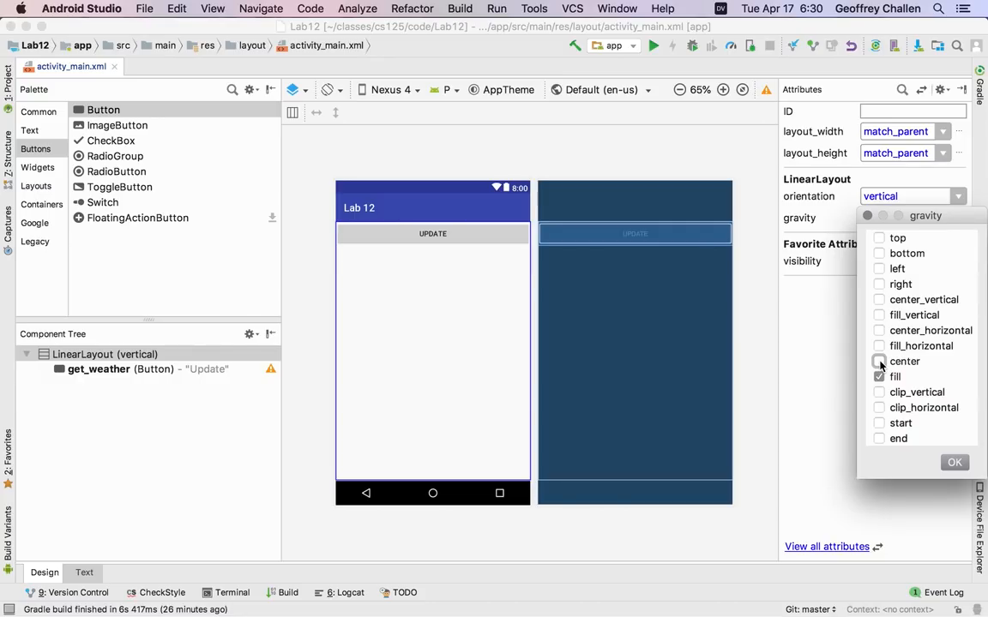
click(879, 377)
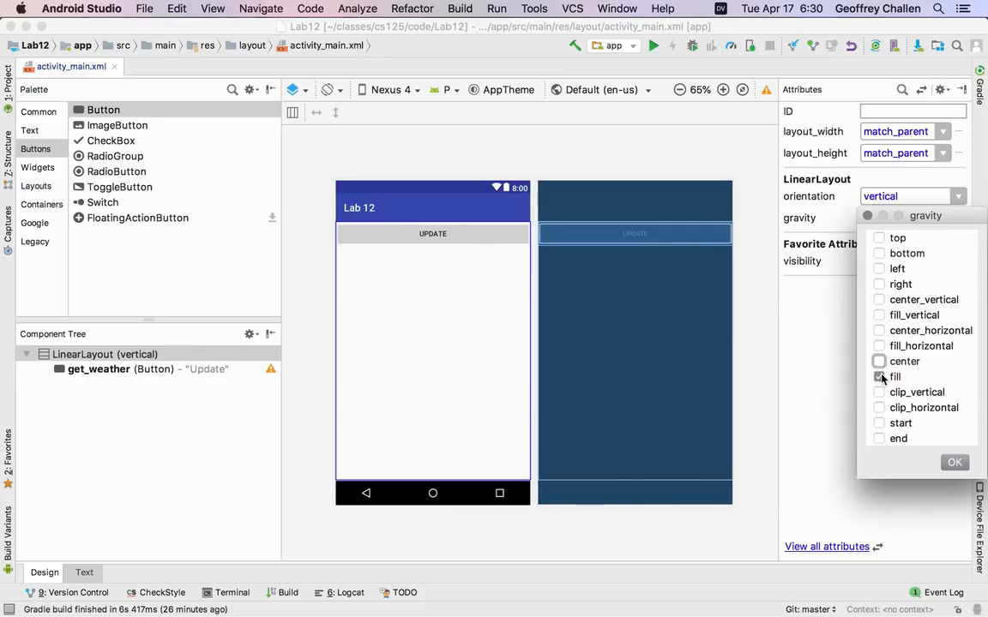
click(878, 376)
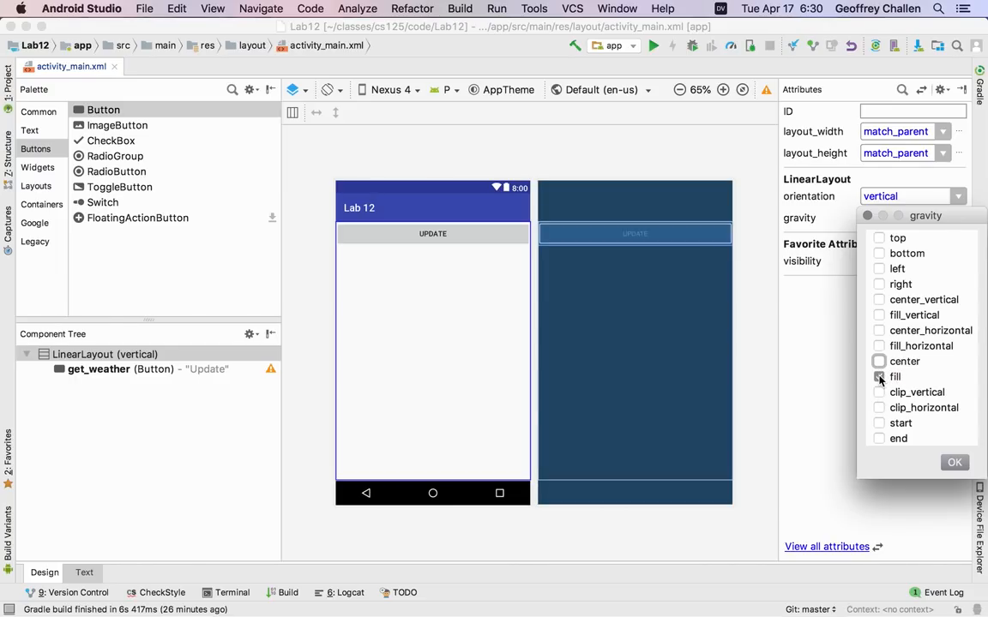
click(878, 377)
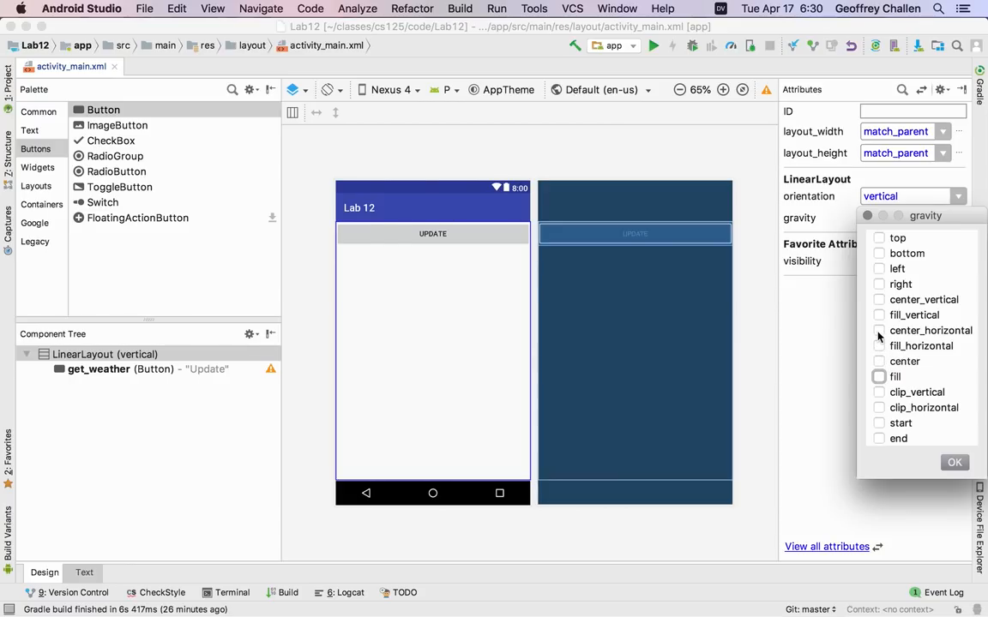
click(879, 330)
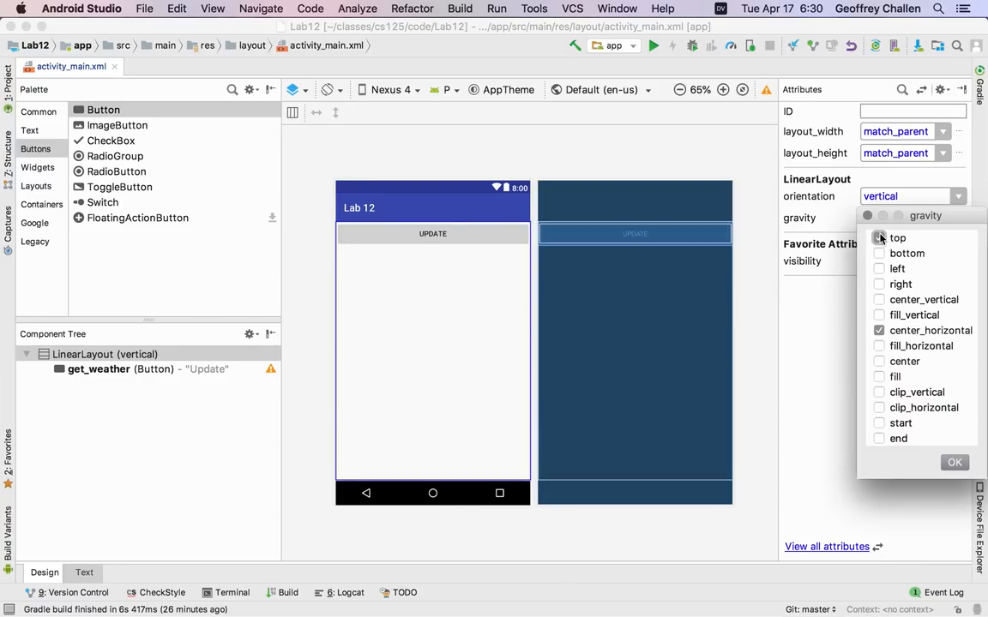
Add top to the LinearLayout gravity, confirm, and select the UPDATE button
click(878, 238)
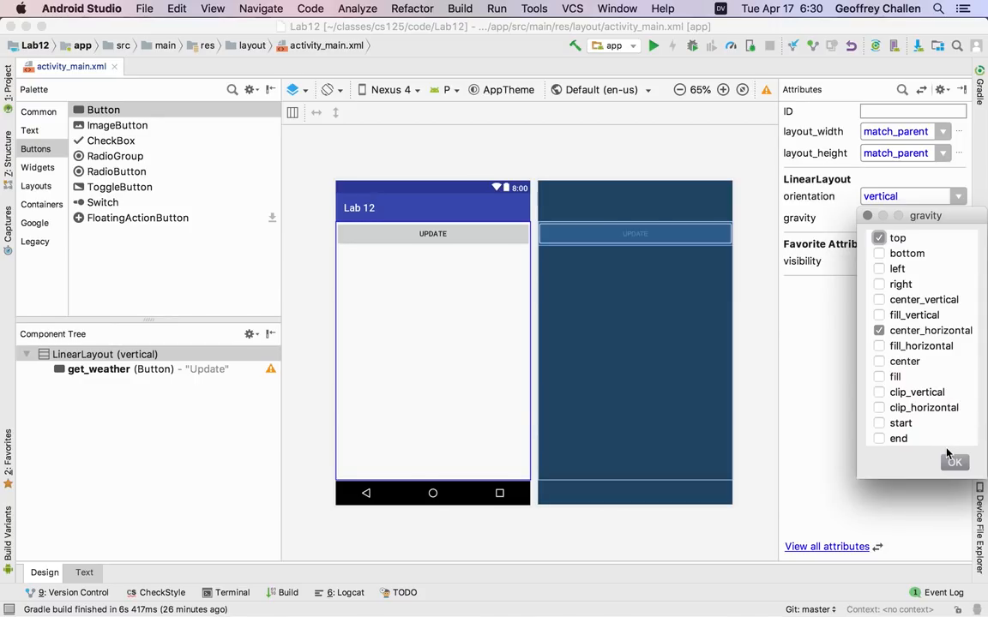
click(954, 461)
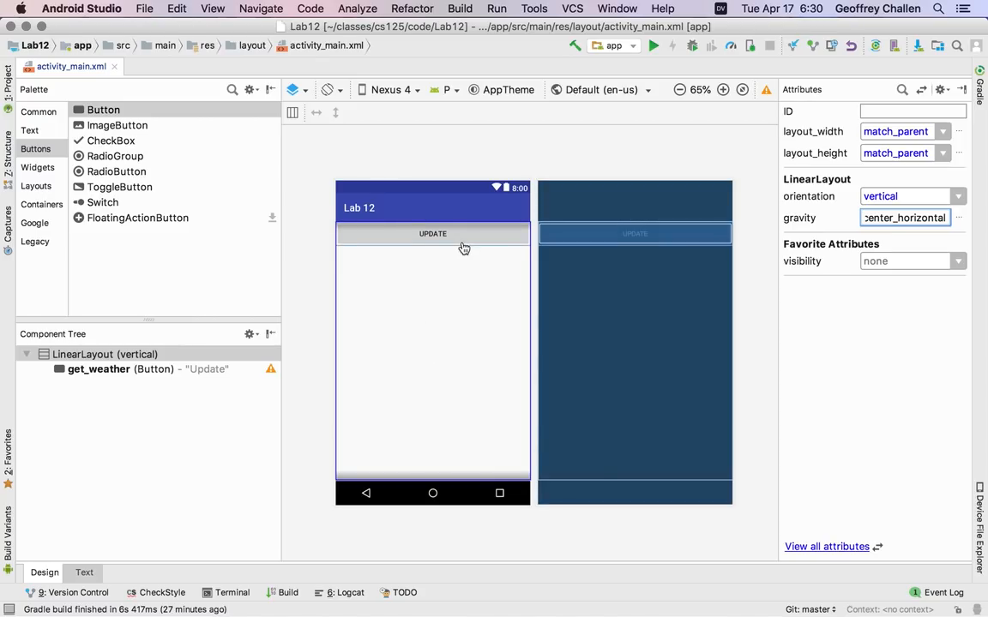
click(432, 233)
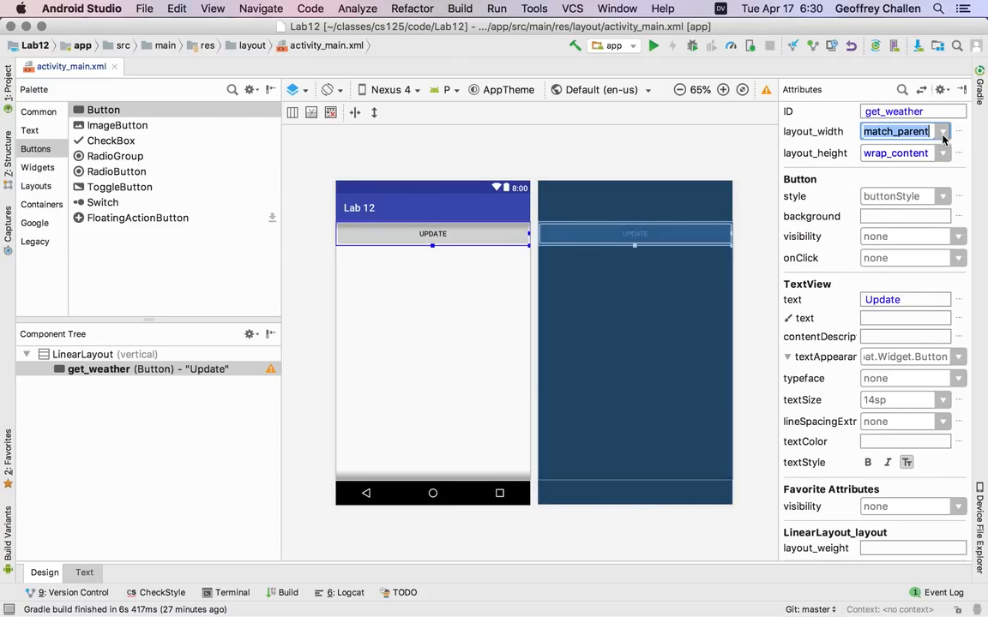
Set the get_weather button's layout_width to wrap_content
click(942, 131)
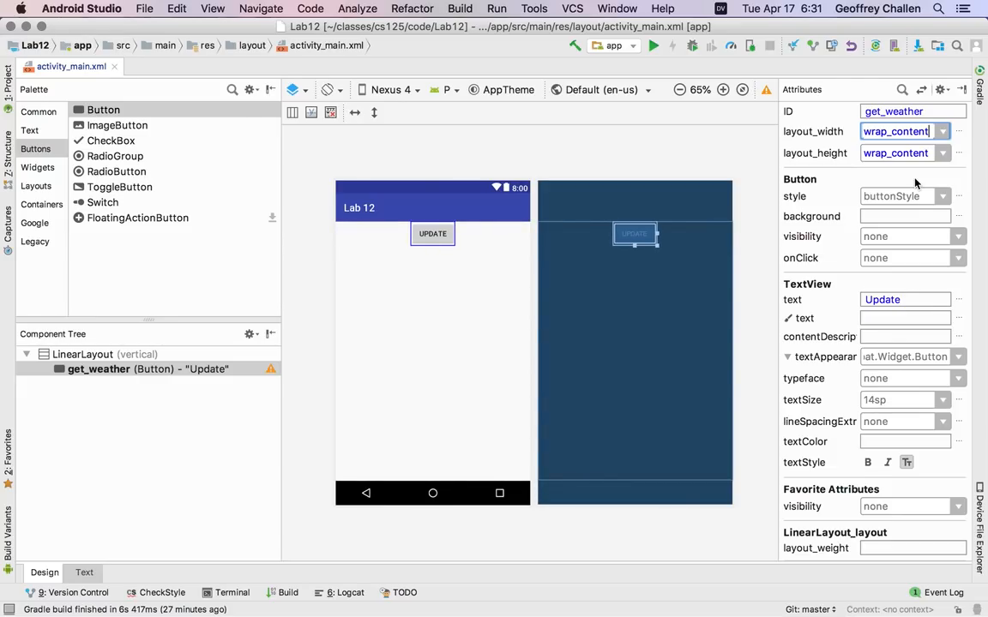
mouse_move(549, 128)
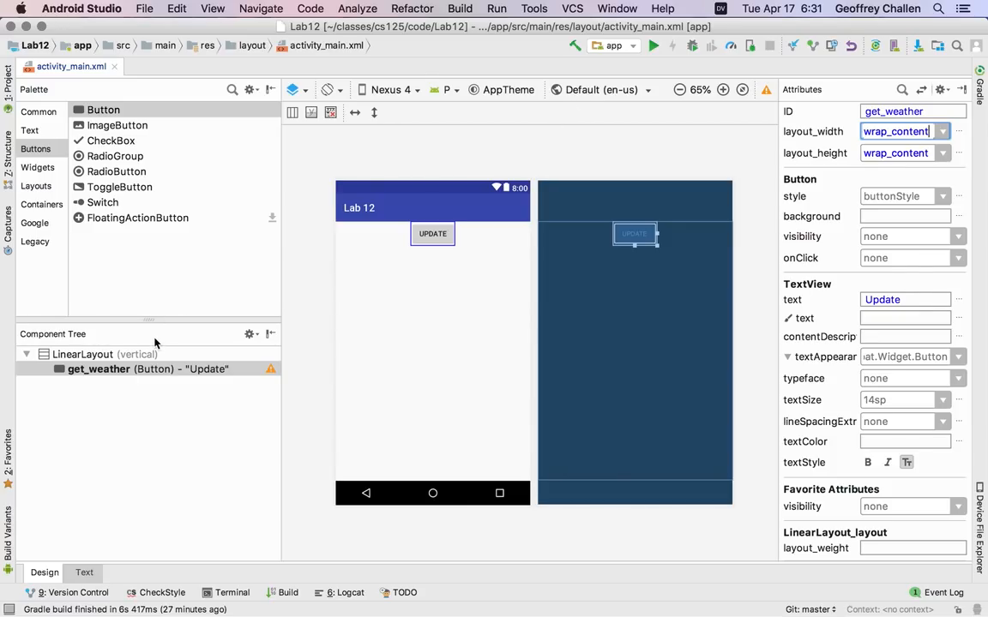
Change the LinearLayout gravity from top to bottom, keeping center_horizontal
click(104, 355)
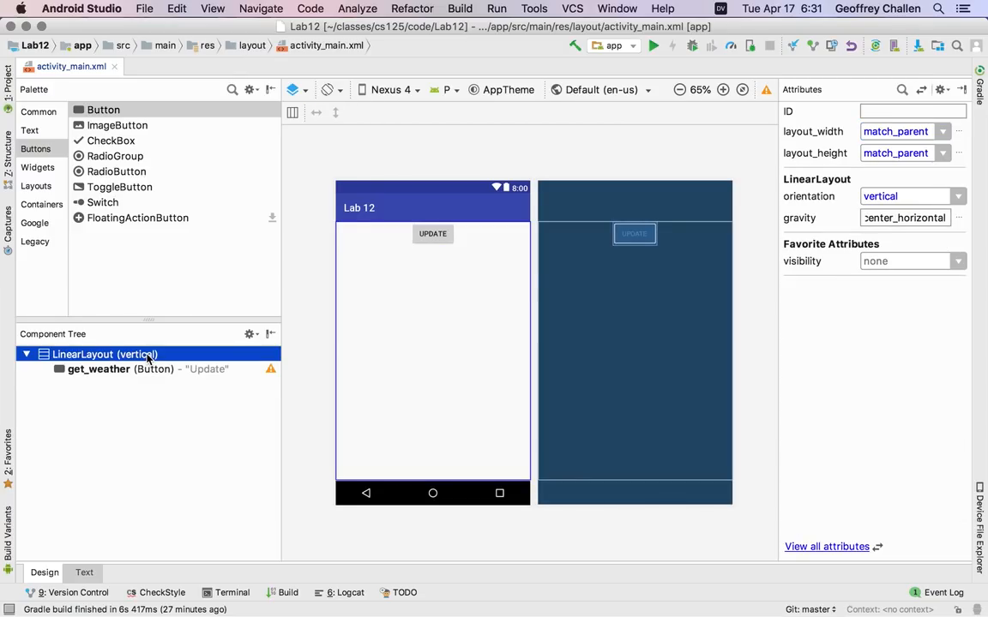
mouse_move(948, 193)
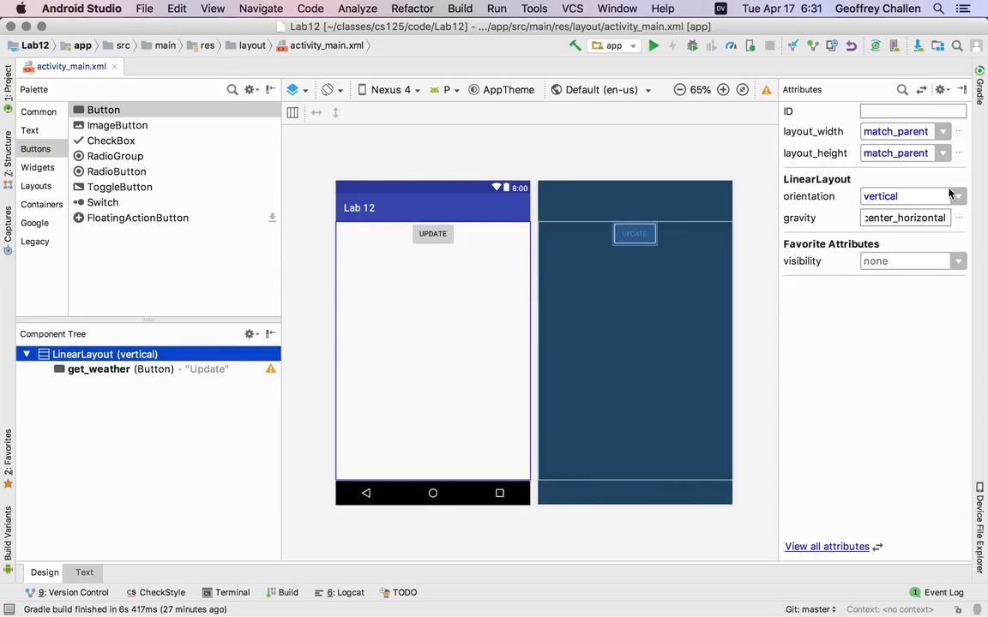
click(956, 195)
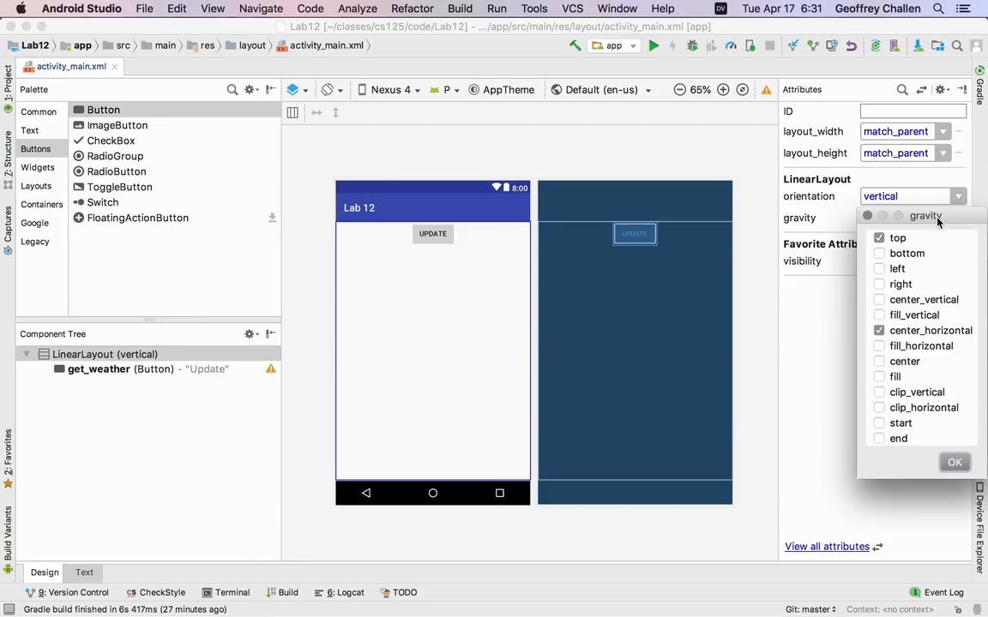
click(879, 253)
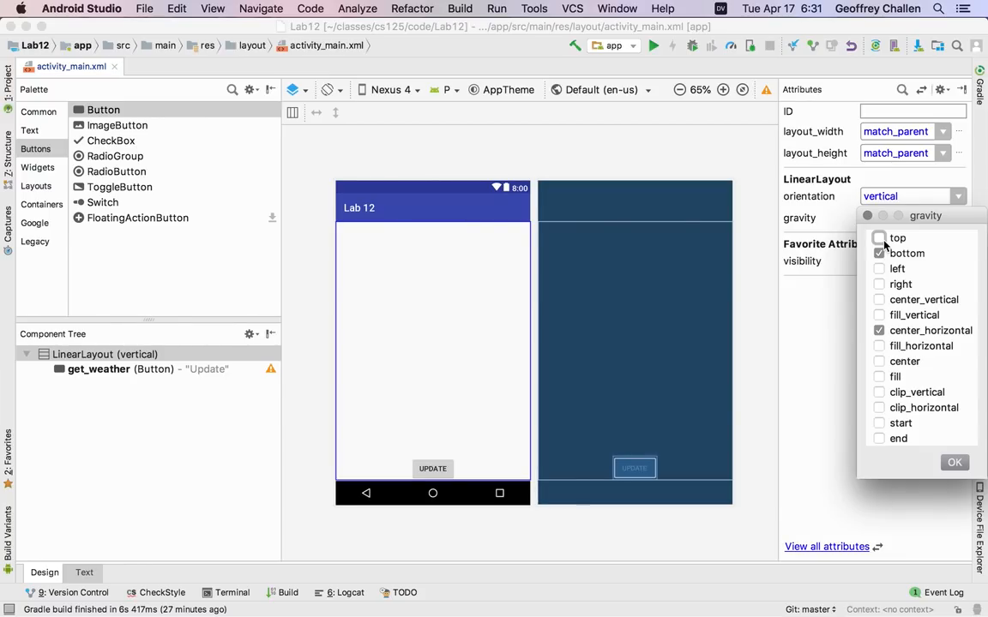
click(878, 253)
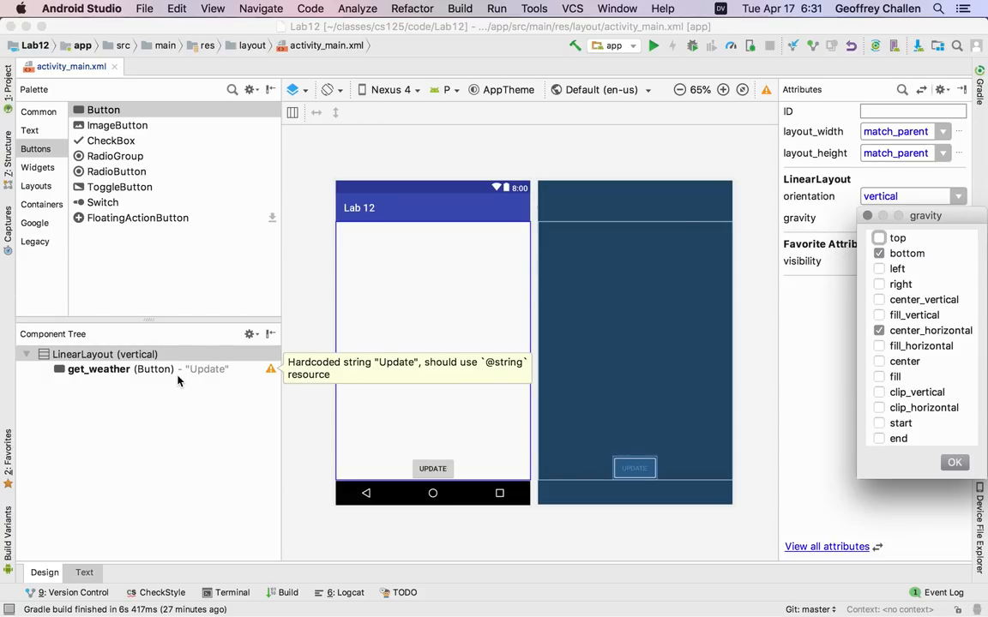
mouse_move(487, 400)
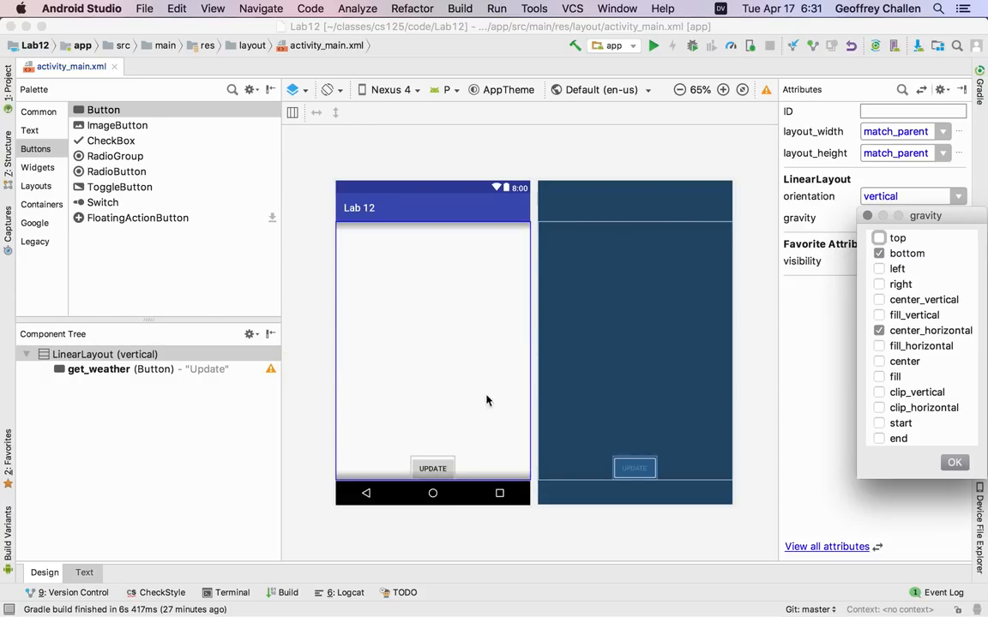
mouse_move(388, 263)
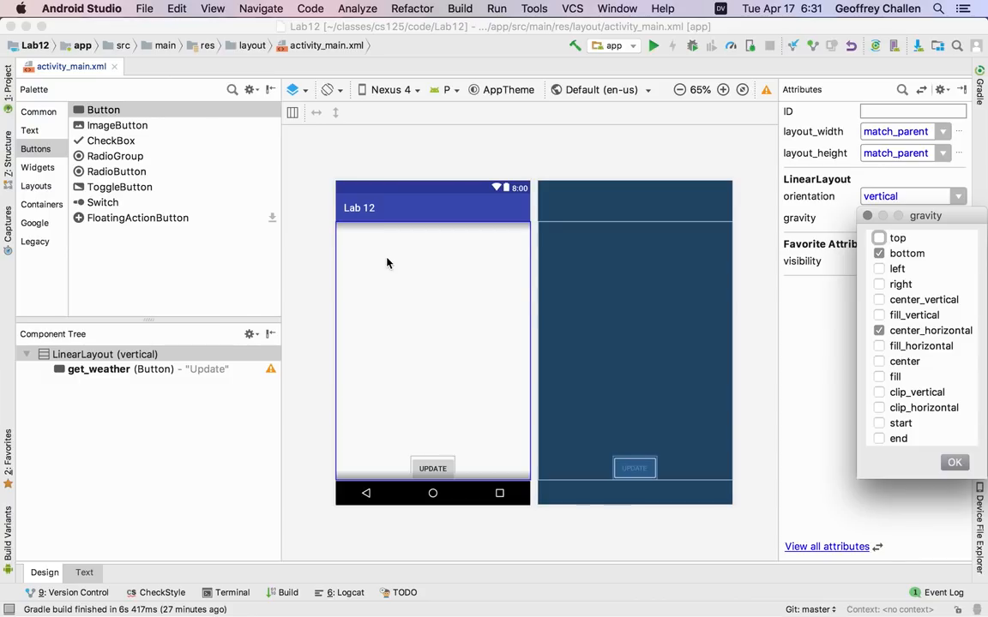
mouse_move(509, 527)
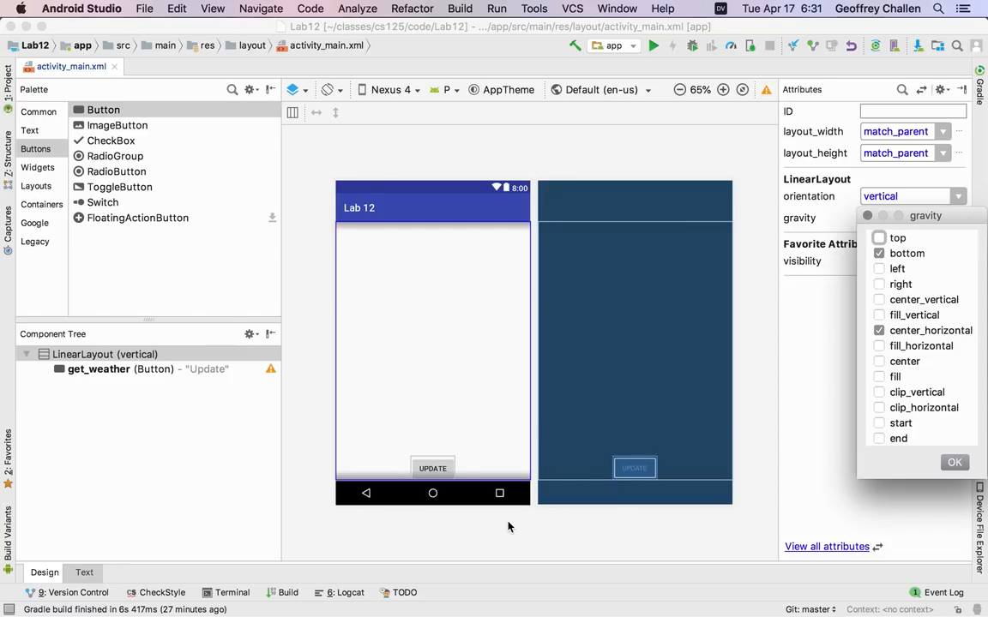
mouse_move(489, 448)
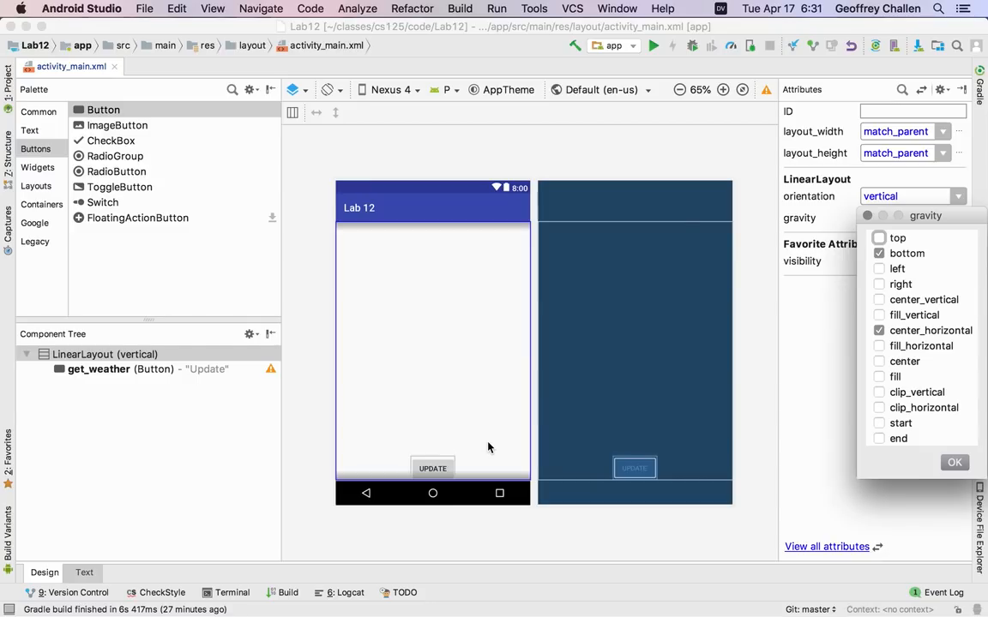
mouse_move(433, 553)
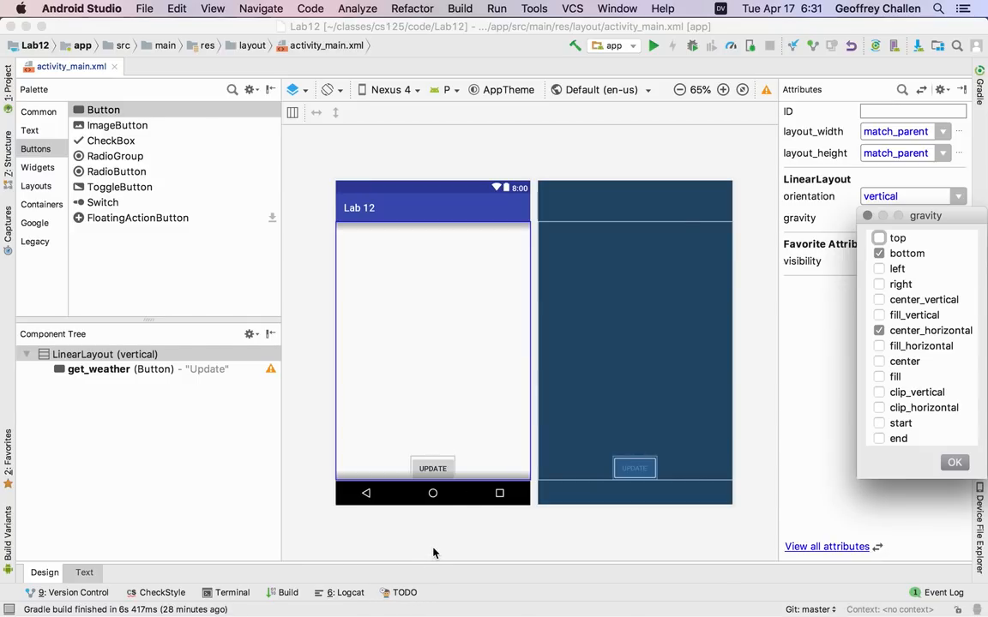